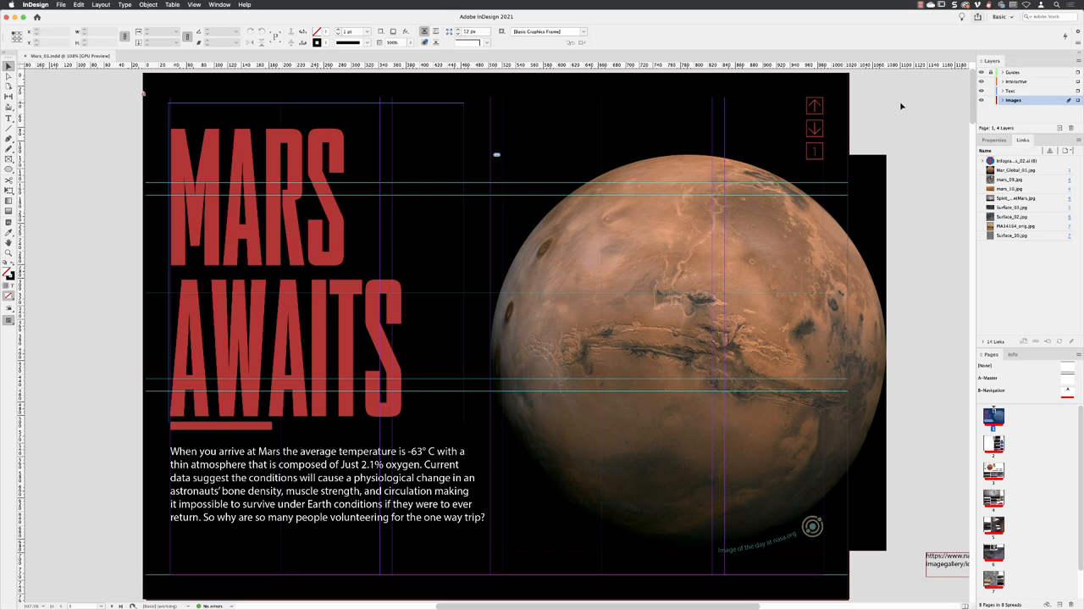
{"action": "mouse_move", "coordinate": [901, 105]}
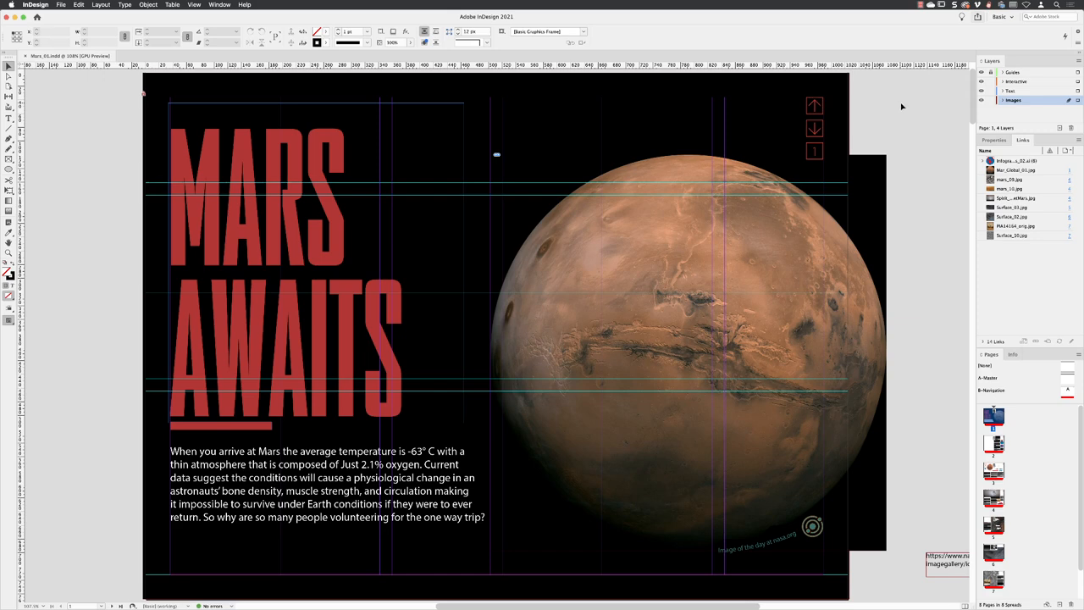
{"action": "mouse_move", "coordinate": [905, 112]}
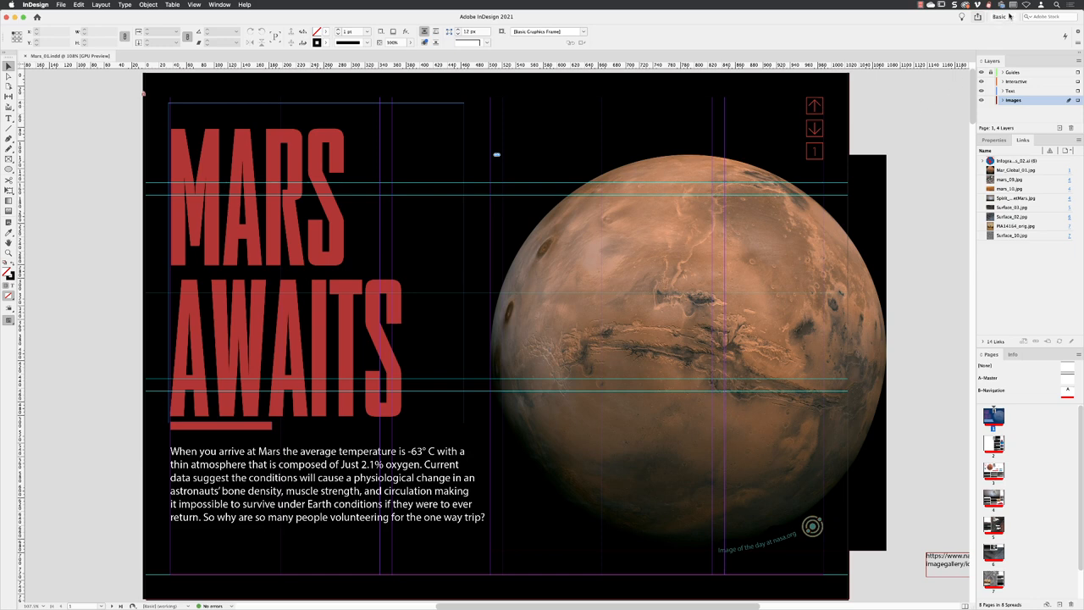
- Switch briefly to the Interactive for PDF workspace, then return to the original workspace layout
{"action": "left_click", "coordinate": [1003, 17]}
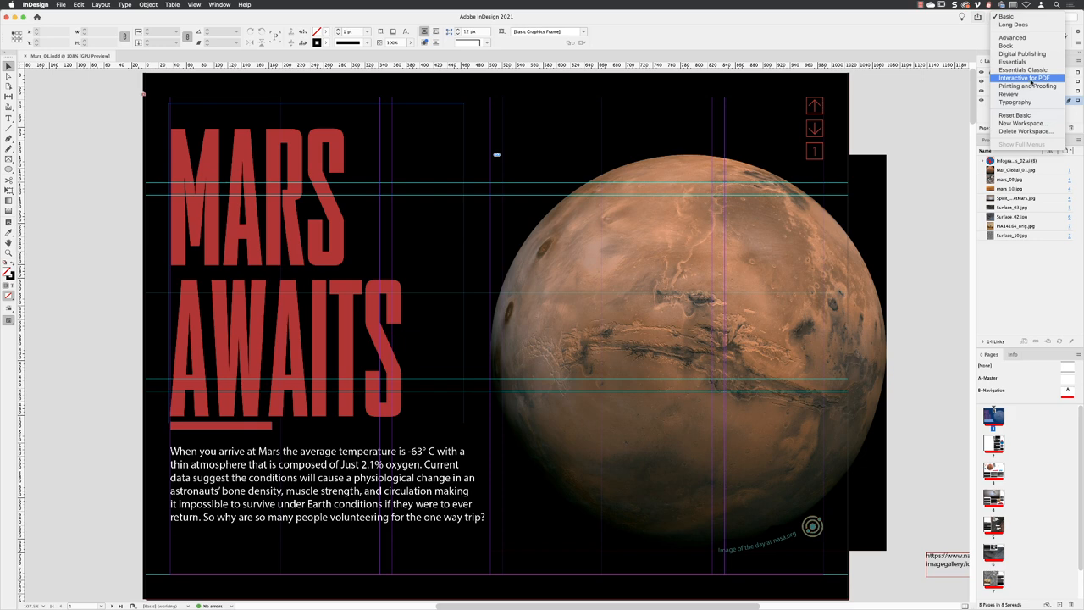
{"action": "left_click", "coordinate": [1025, 78]}
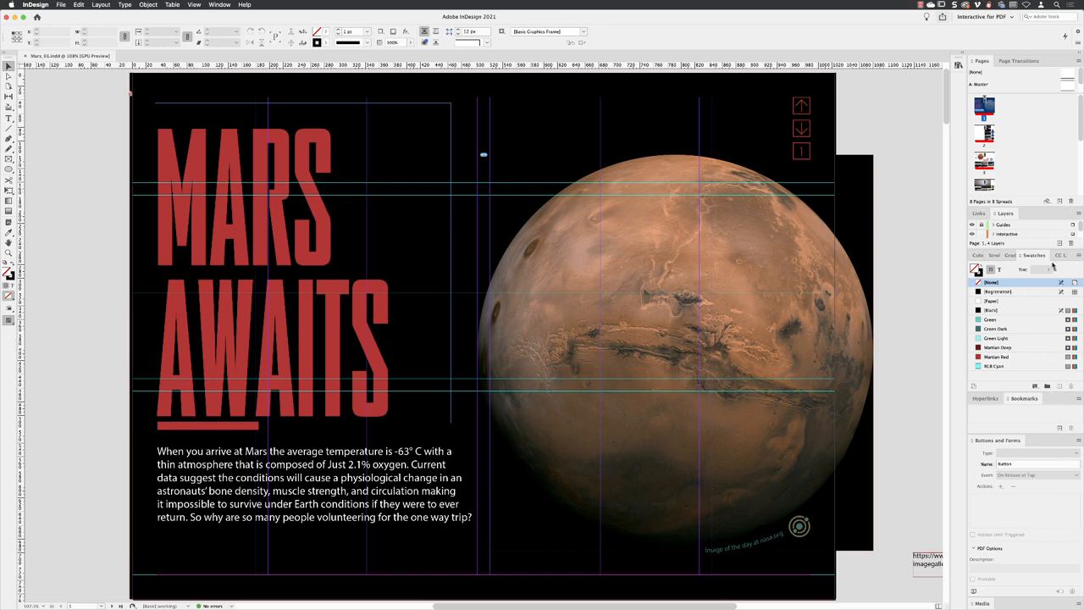
{"action": "mouse_move", "coordinate": [1053, 264]}
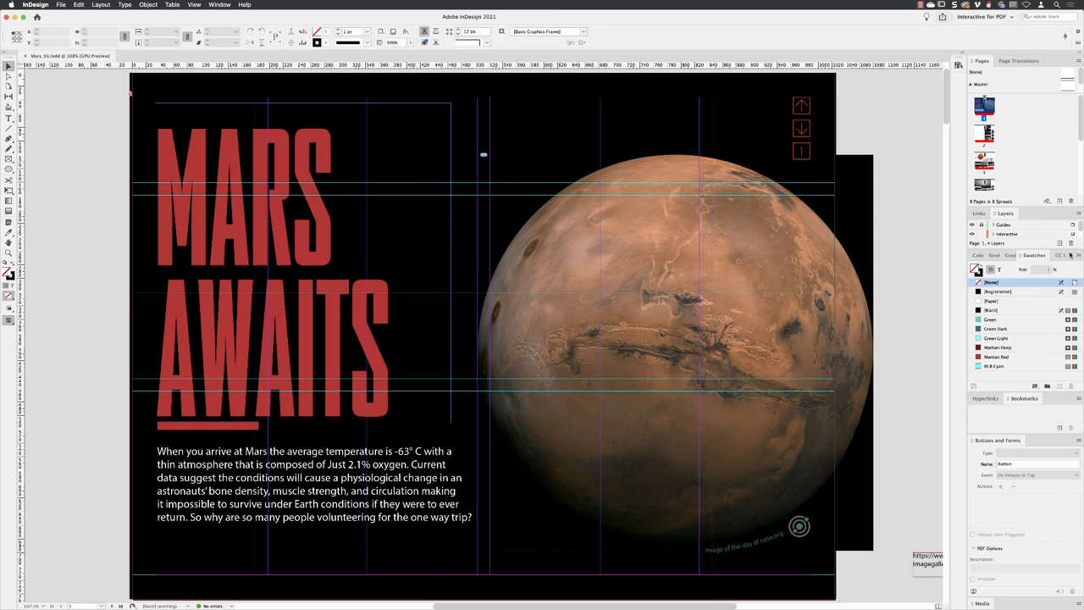
{"action": "left_click", "coordinate": [986, 17]}
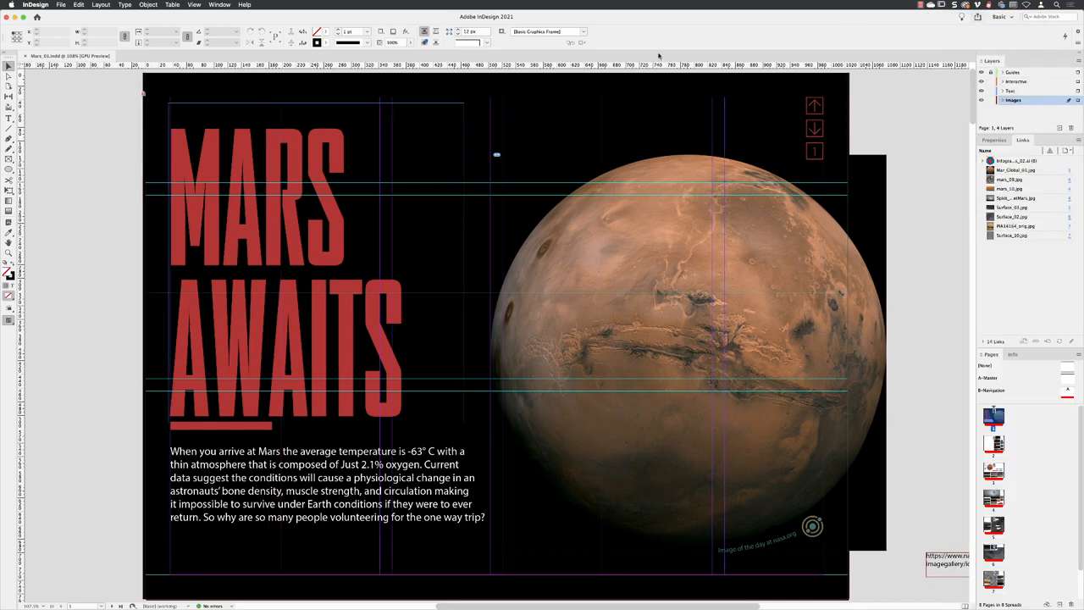
- Show the Buttons and Forms panel from the Window > Interactive list
{"action": "left_click", "coordinate": [220, 3]}
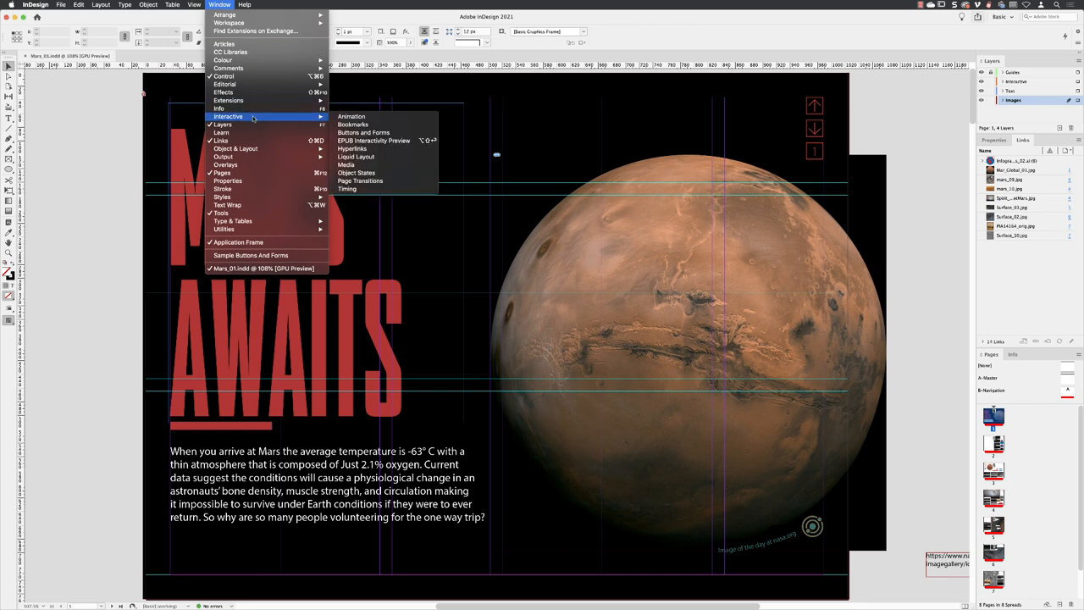
{"action": "mouse_move", "coordinate": [350, 115]}
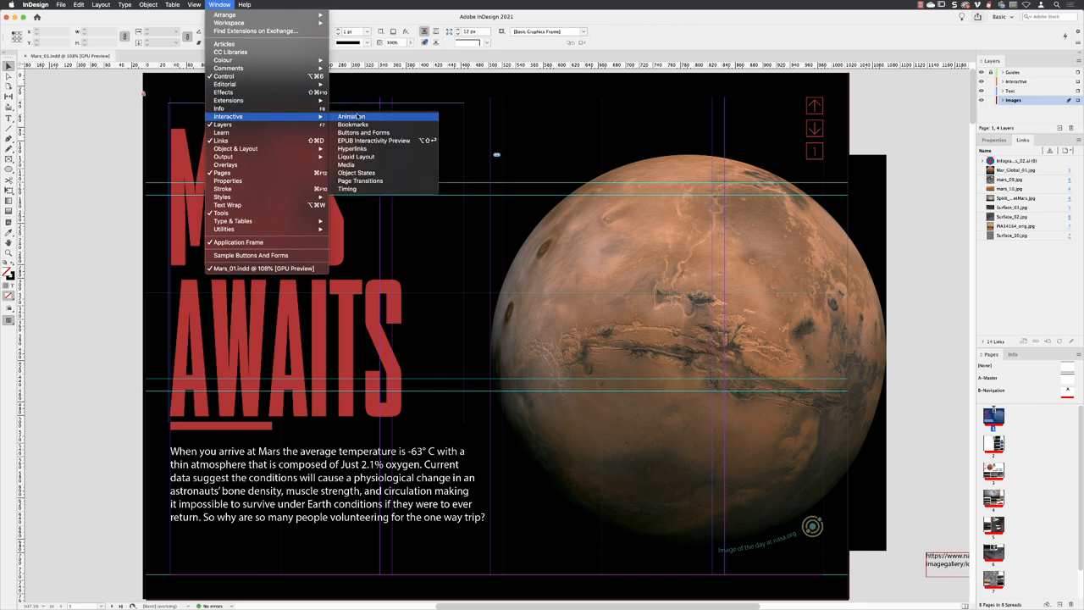
{"action": "mouse_move", "coordinate": [381, 117]}
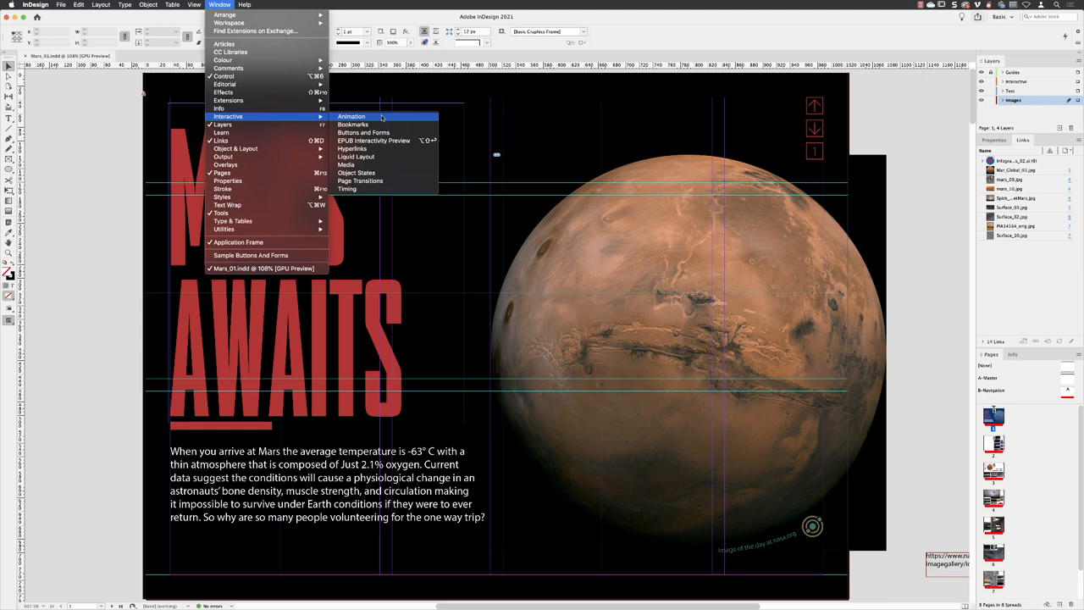
{"action": "mouse_move", "coordinate": [364, 132]}
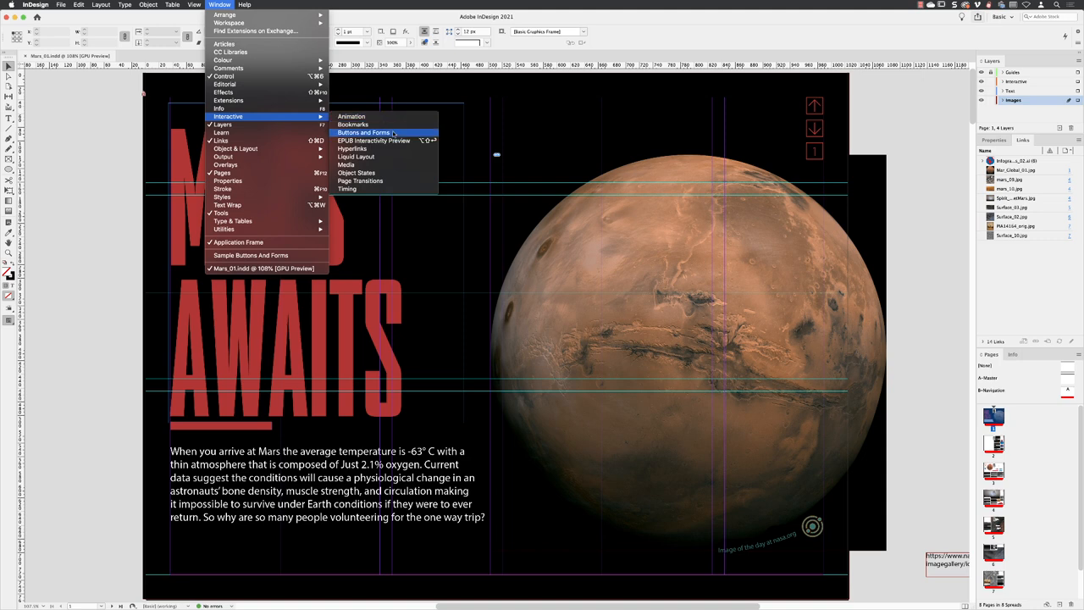
{"action": "left_click", "coordinate": [364, 132]}
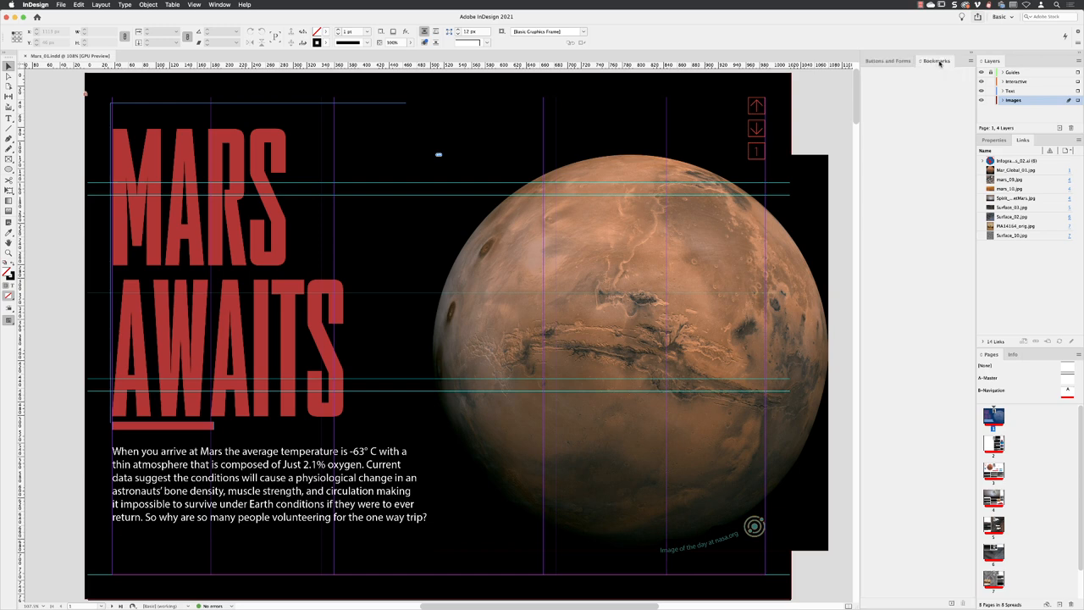
- Expand the docked Buttons and Forms panel and add the Hyperlinks panel beneath it
{"action": "left_click", "coordinate": [973, 61]}
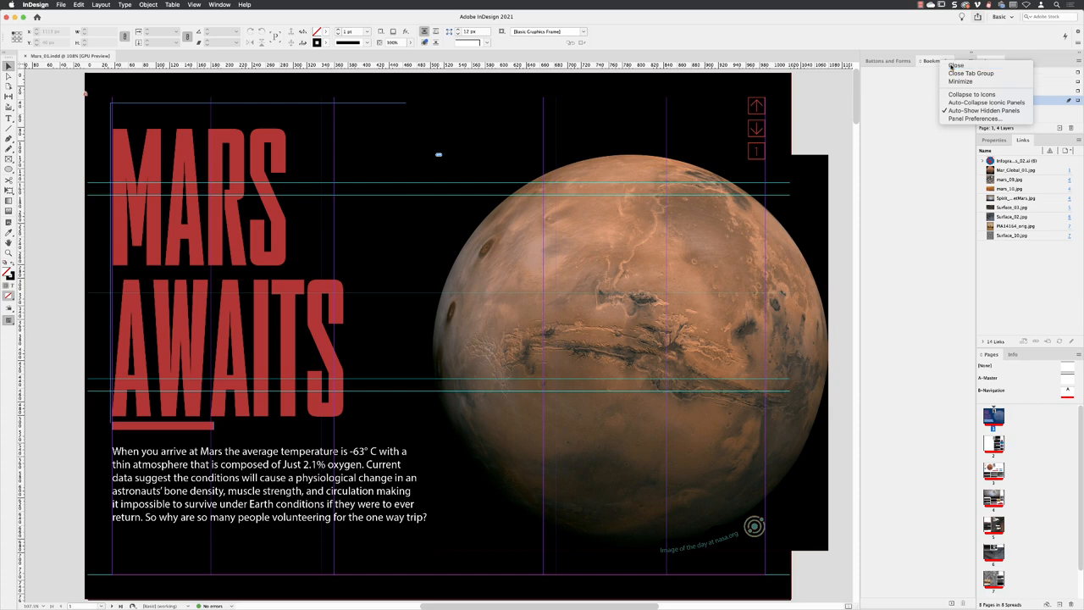
{"action": "left_click", "coordinate": [955, 64]}
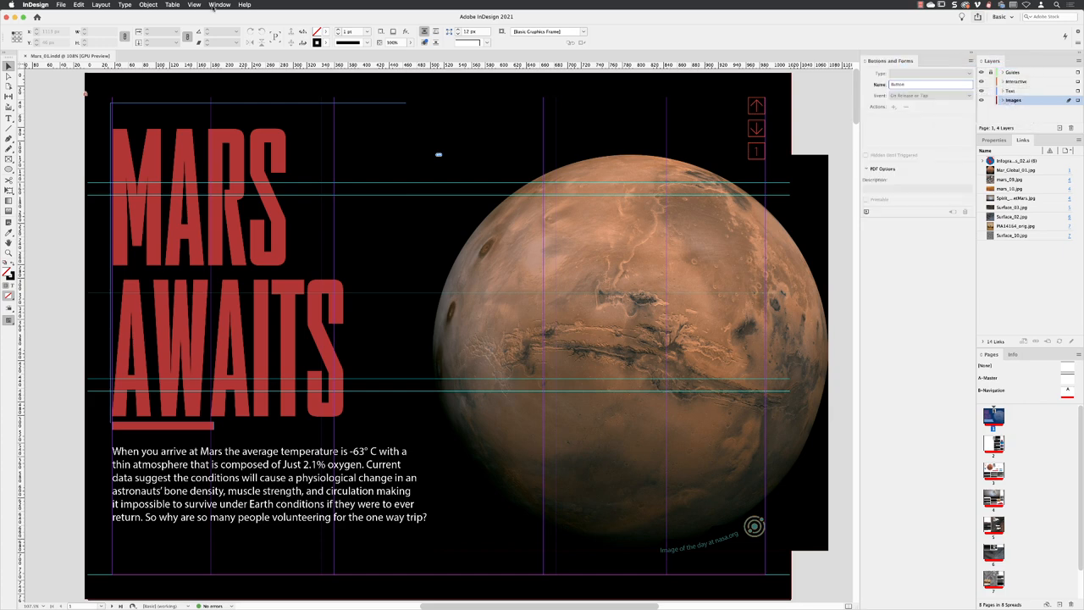
{"action": "left_click", "coordinate": [220, 5]}
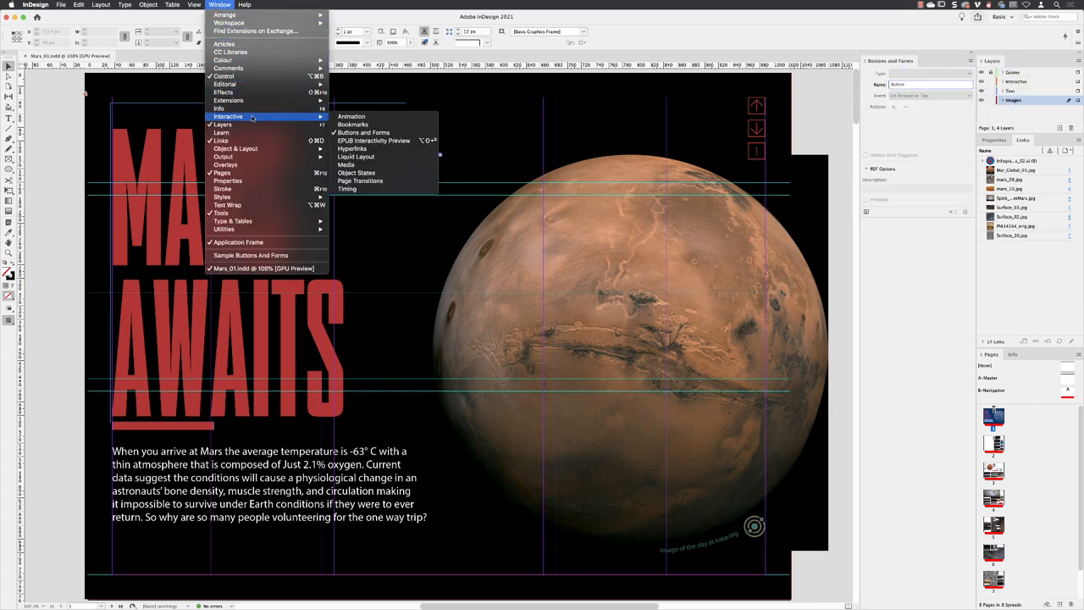
{"action": "mouse_move", "coordinate": [353, 149]}
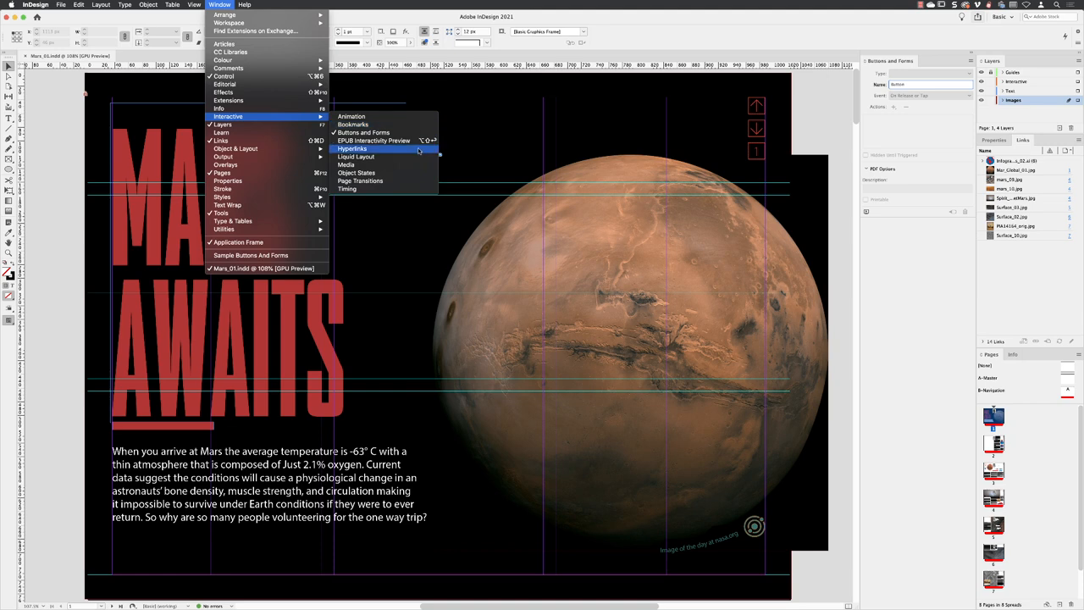
{"action": "left_click", "coordinate": [353, 149]}
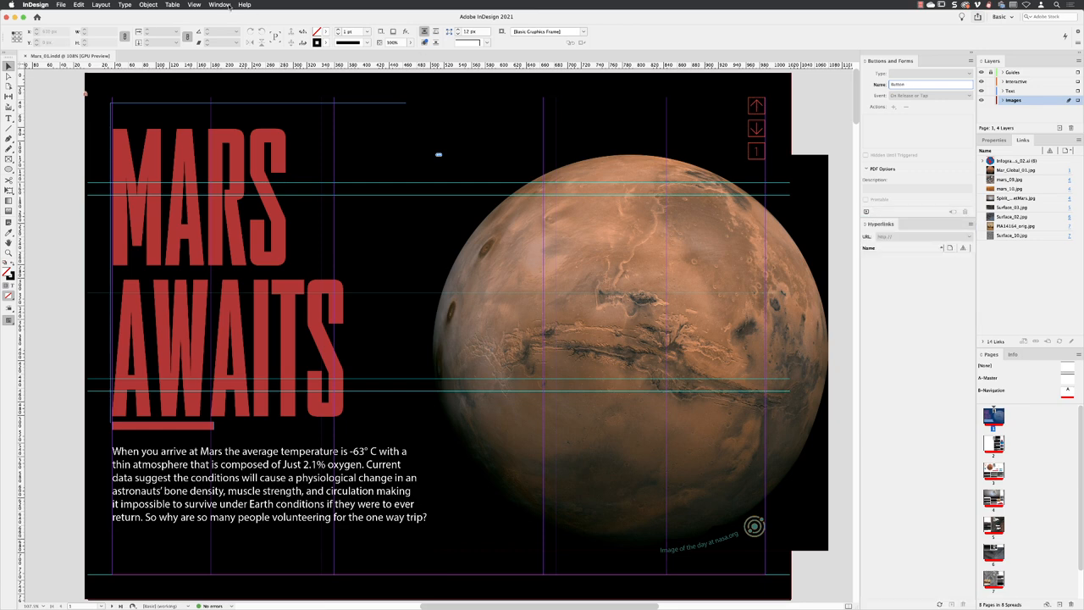
- Show the Animation panel from the Window > Interactive list, docked below Hyperlinks
{"action": "left_click", "coordinate": [220, 5]}
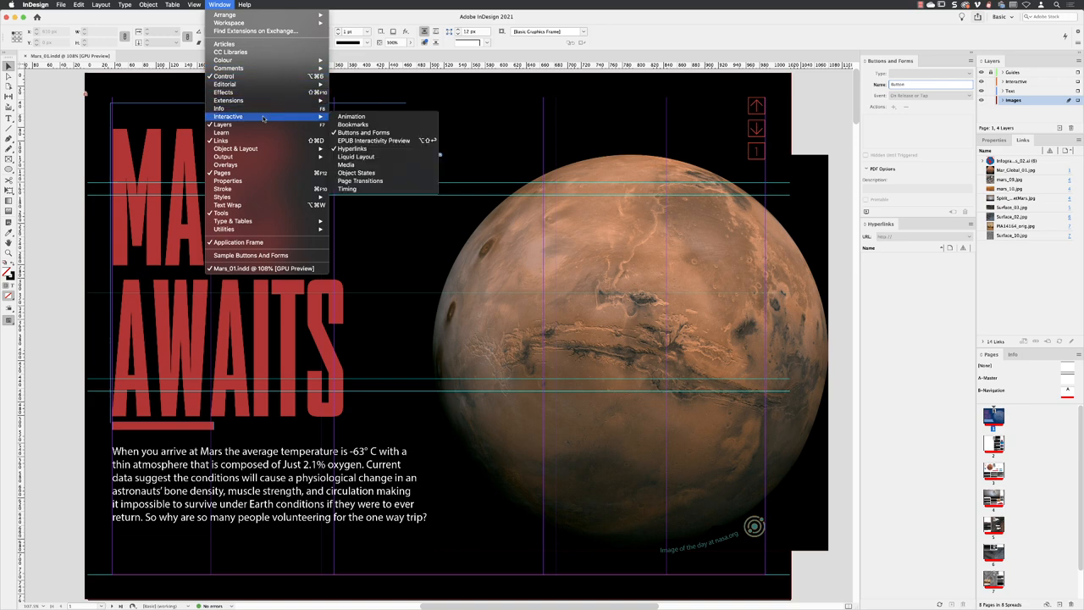
{"action": "mouse_move", "coordinate": [351, 117]}
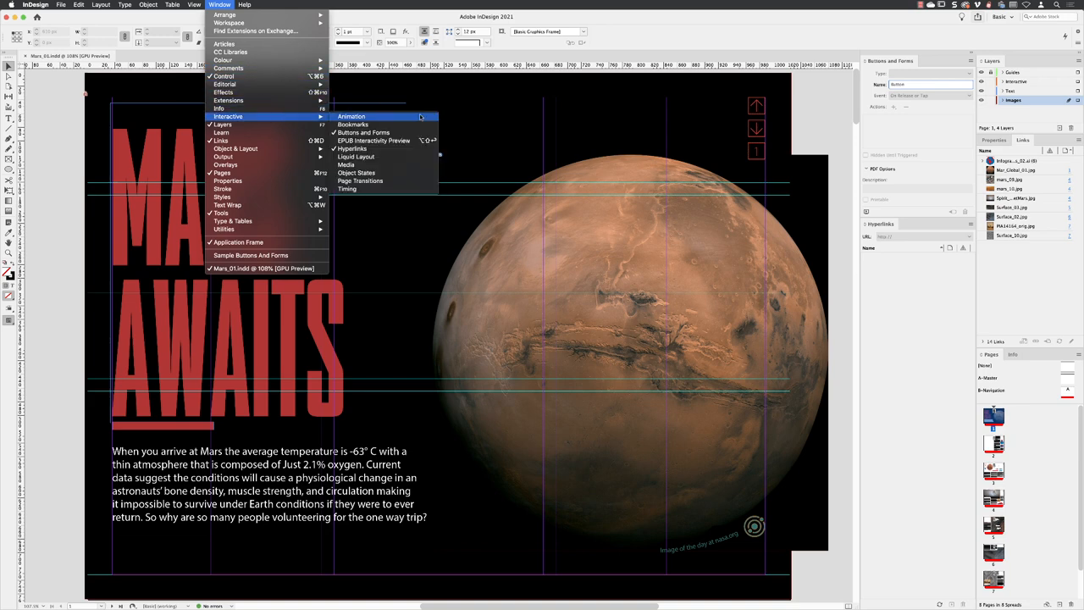
{"action": "left_click", "coordinate": [351, 115]}
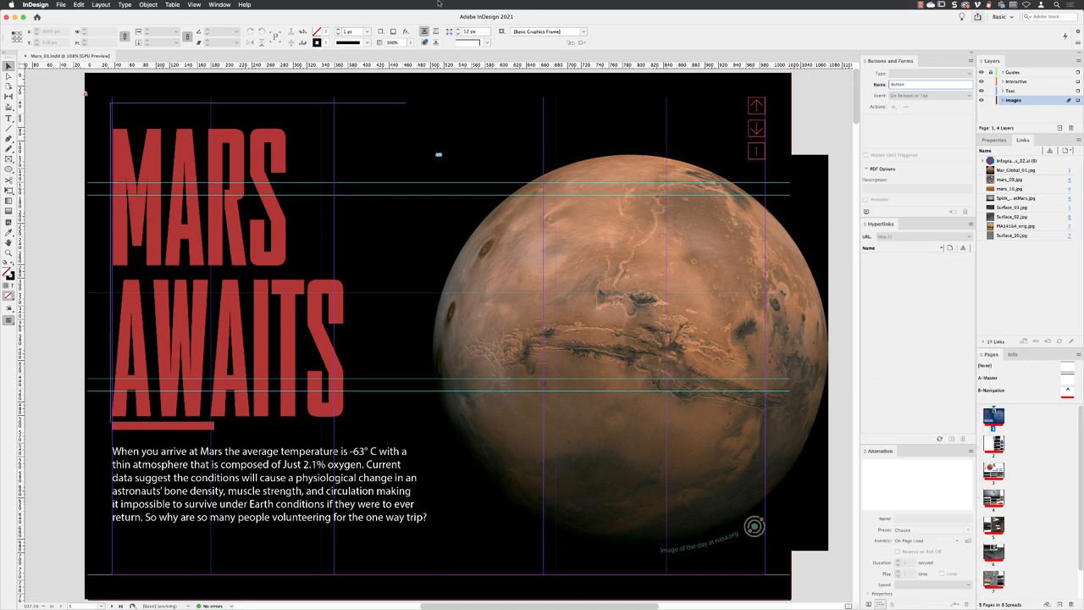
- Show the Object States panel and drag it into the Animation panel's tab group
{"action": "left_click", "coordinate": [220, 4]}
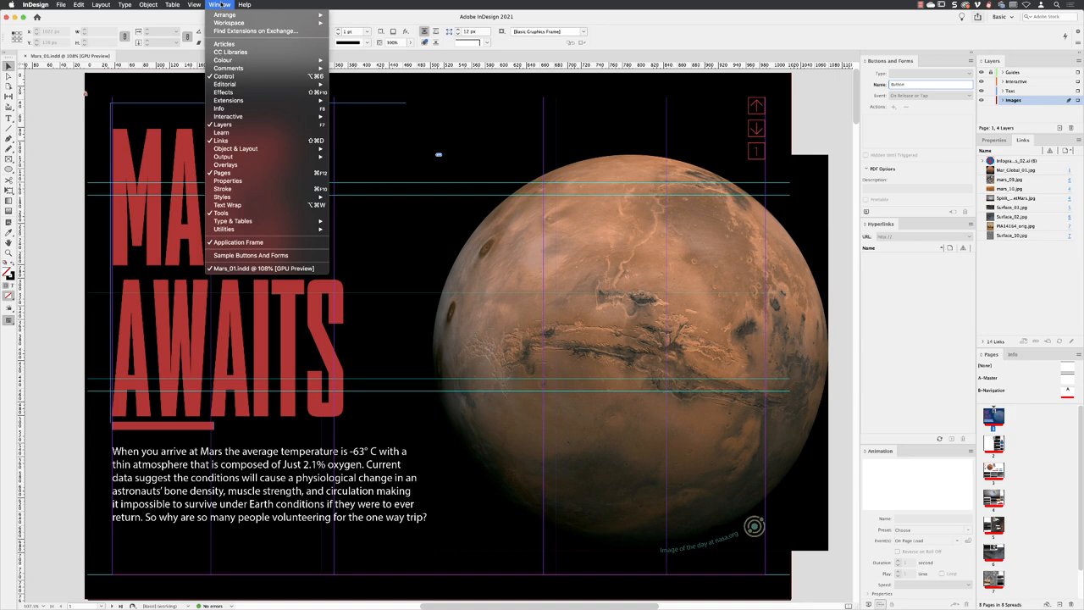
{"action": "mouse_move", "coordinate": [227, 115]}
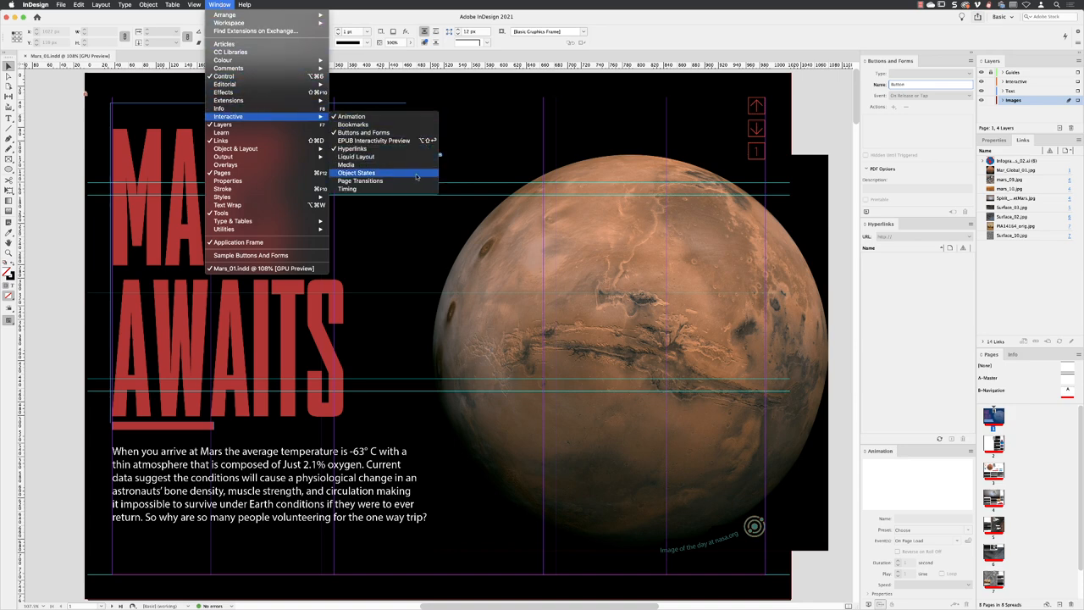
{"action": "left_click", "coordinate": [356, 173]}
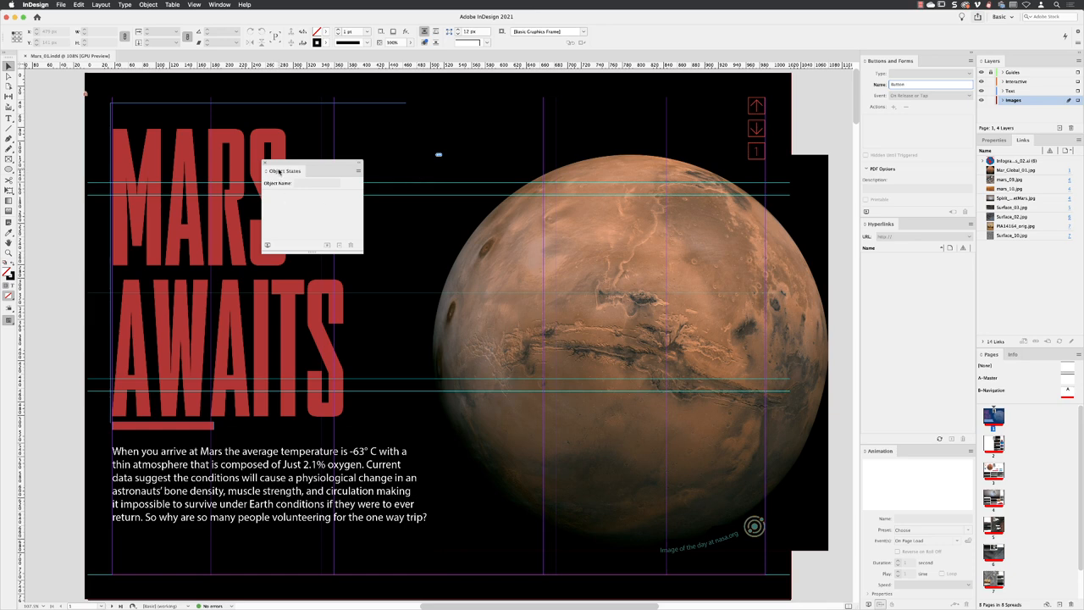
{"action": "left_click_drag", "start_coordinate": [284, 169], "coordinate": [522, 217]}
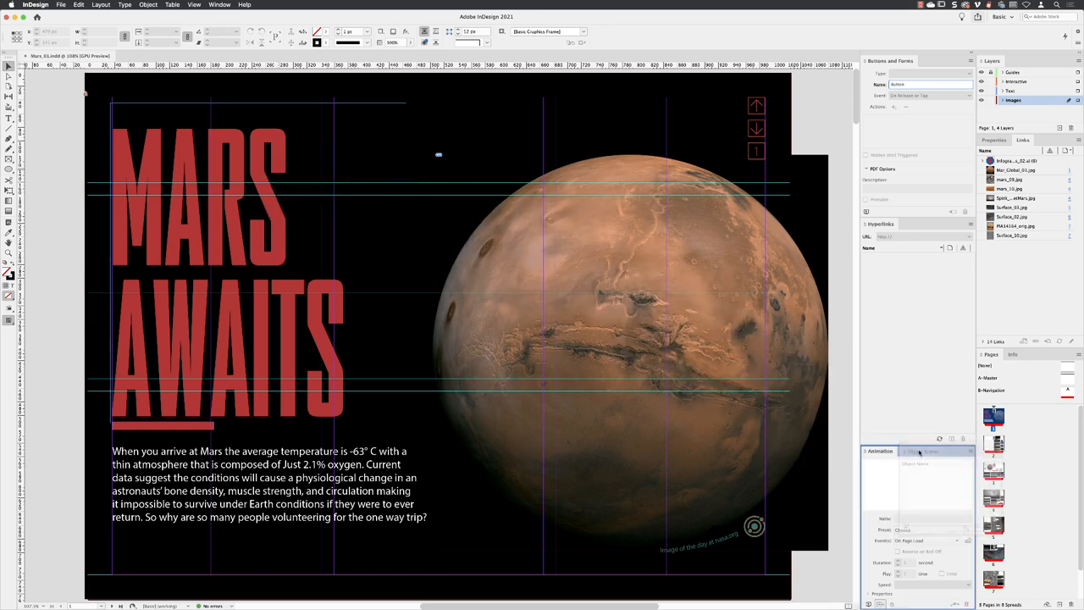
{"action": "left_click", "coordinate": [918, 462]}
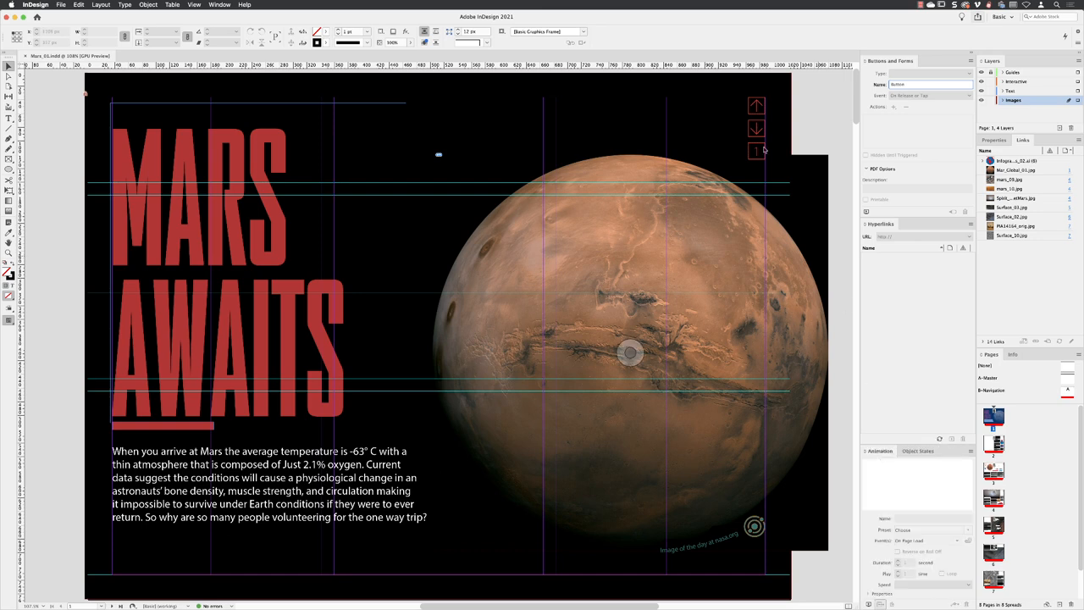
{"action": "left_click", "coordinate": [221, 3]}
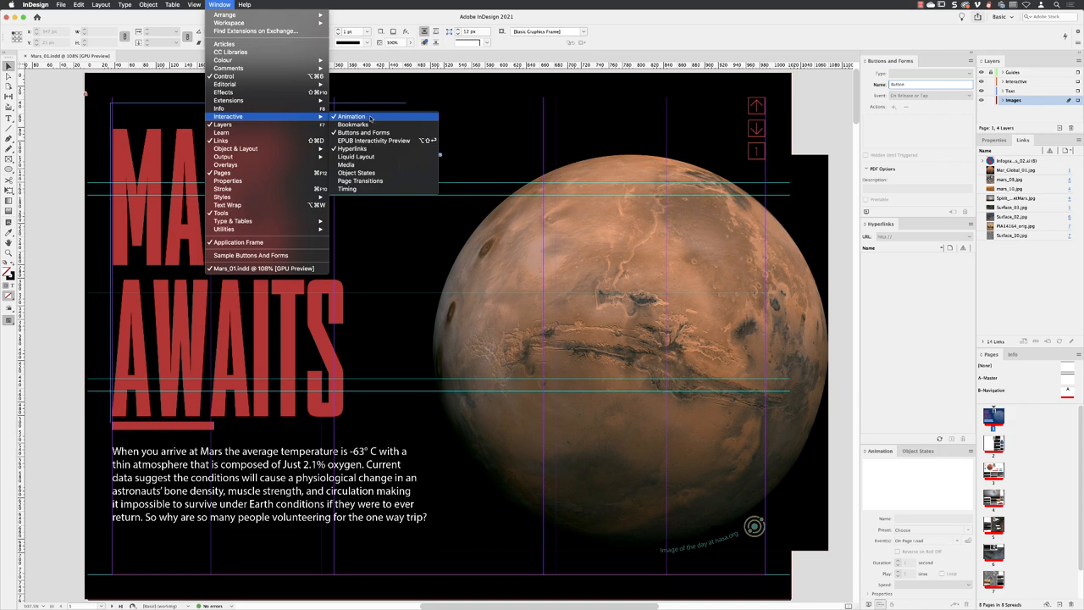
{"action": "mouse_move", "coordinate": [374, 141]}
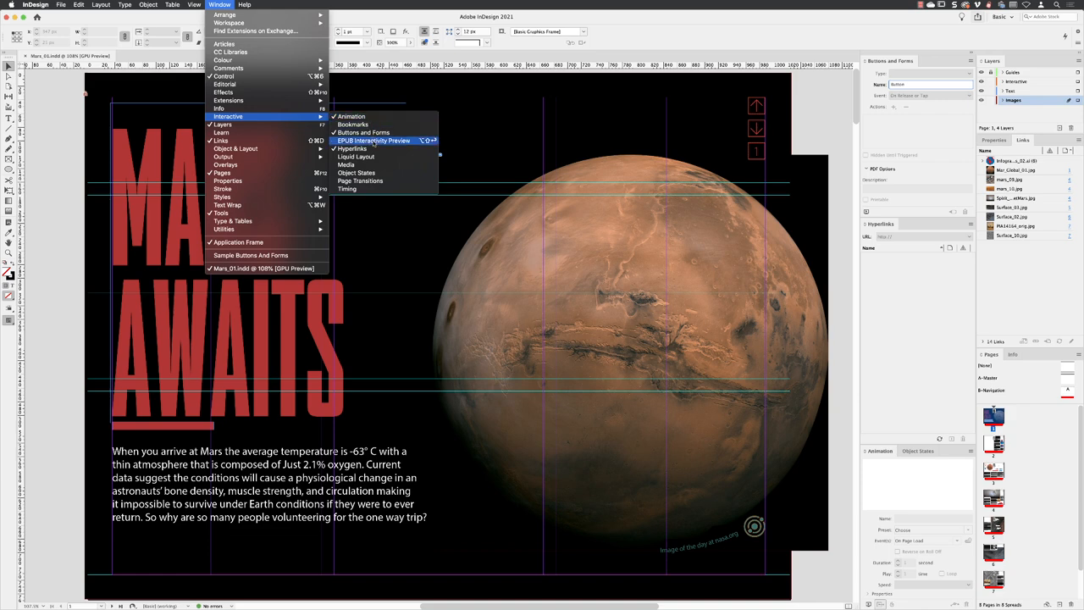
{"action": "left_click", "coordinate": [374, 140]}
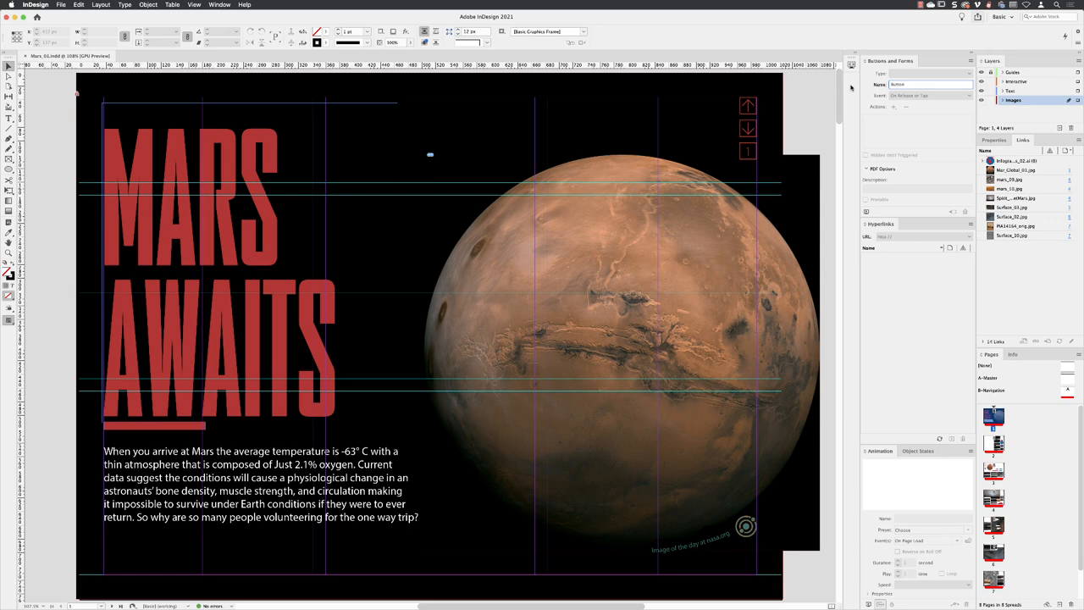
{"action": "mouse_move", "coordinate": [851, 64]}
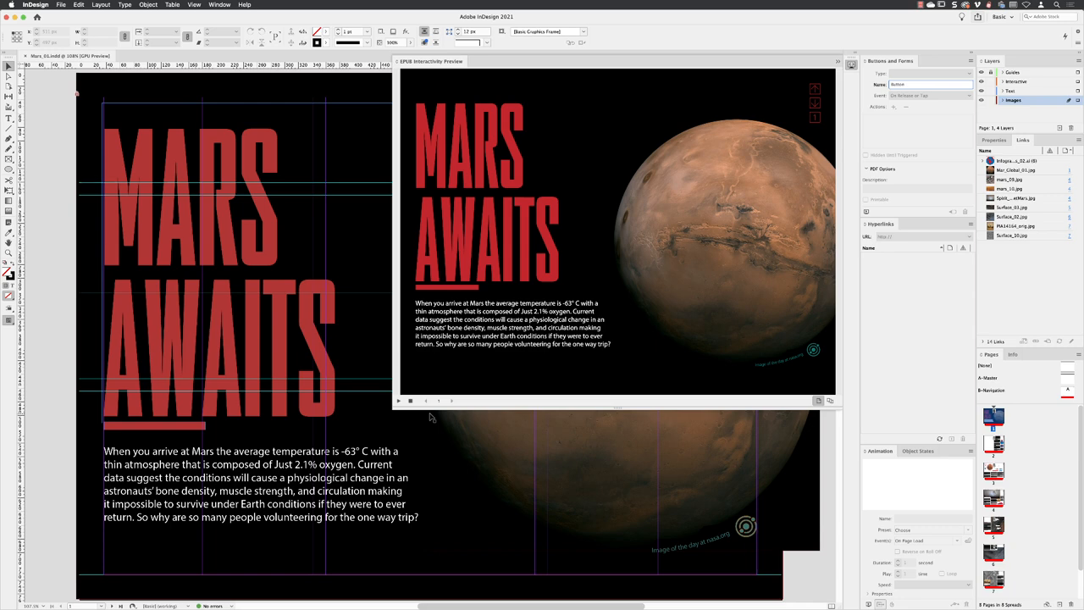
{"action": "mouse_move", "coordinate": [440, 390]}
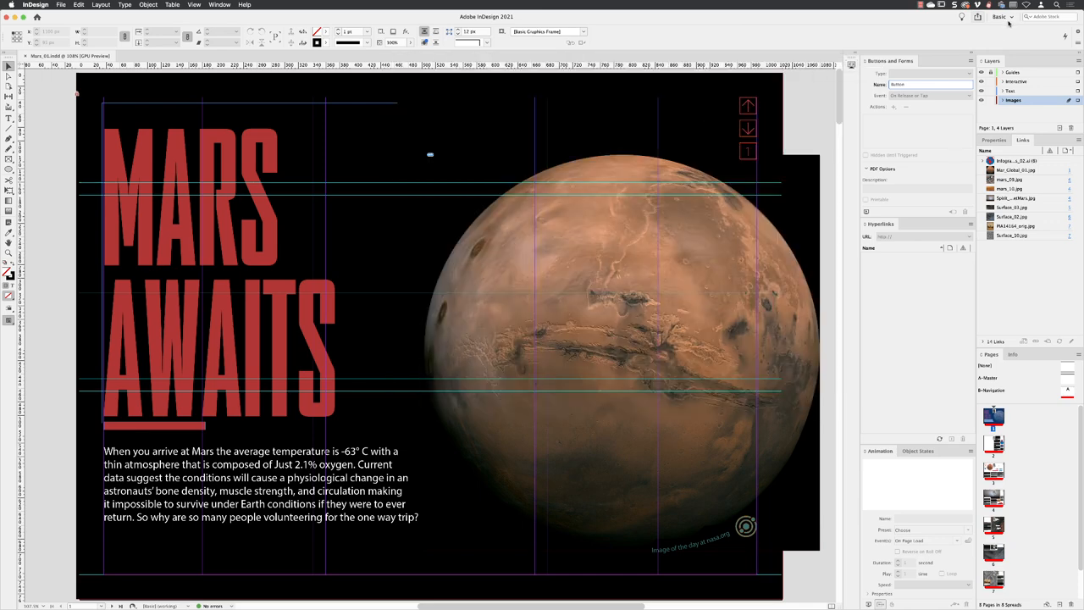
- Save the current layout as a new workspace named 'Interactive'
{"action": "left_click", "coordinate": [1003, 17]}
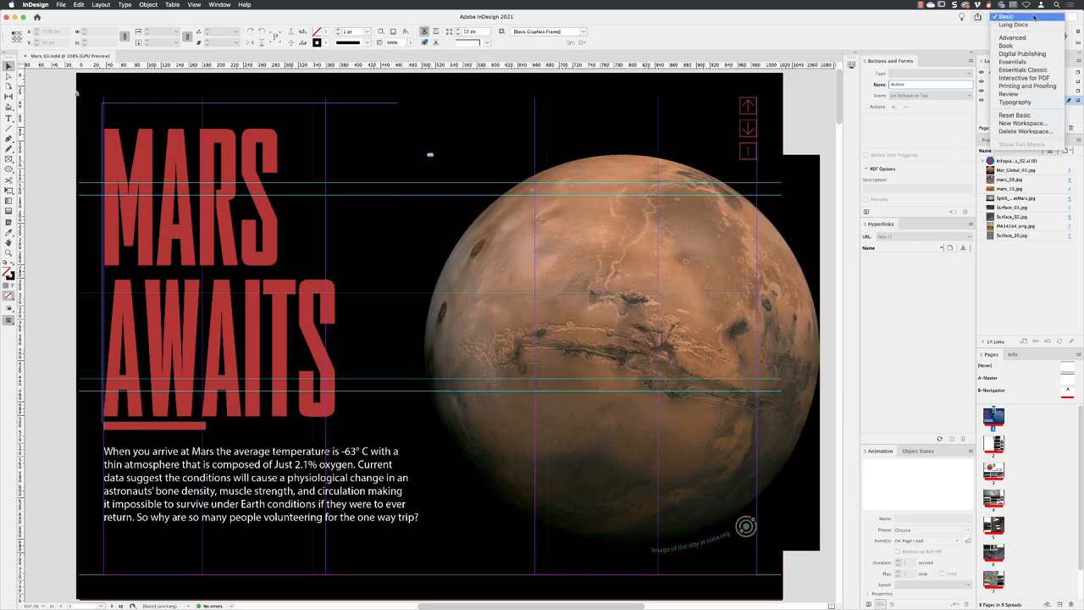
{"action": "left_click", "coordinate": [1023, 122]}
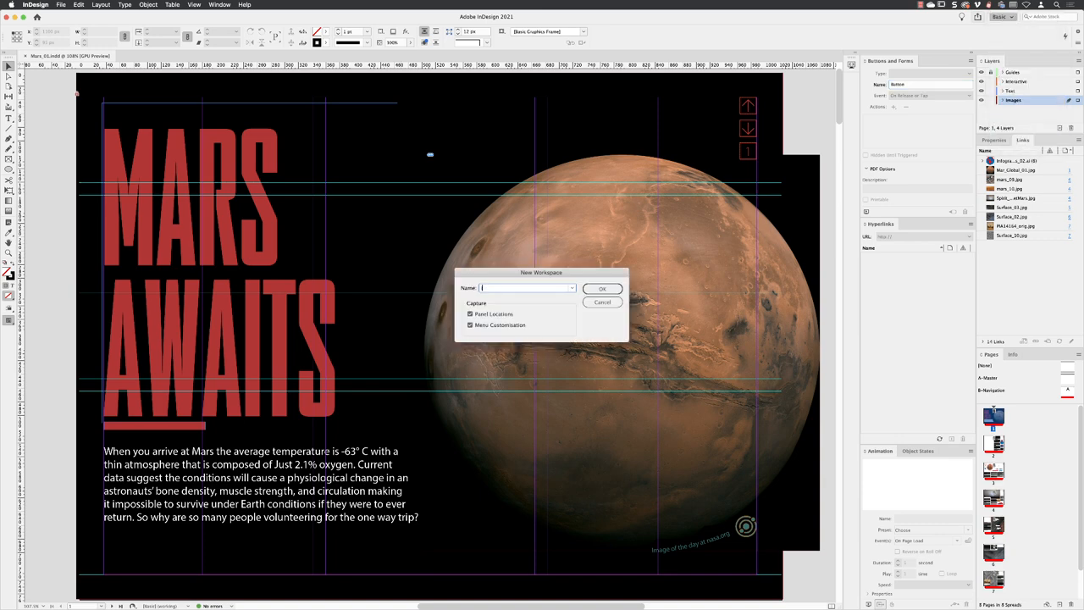
{"action": "type", "text": "Interactive"}
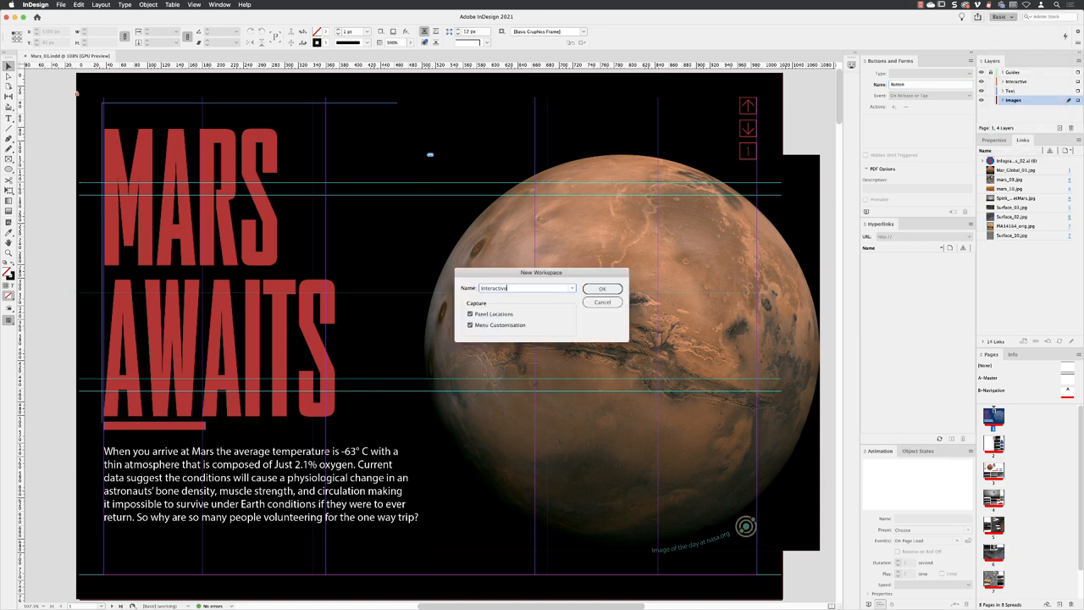